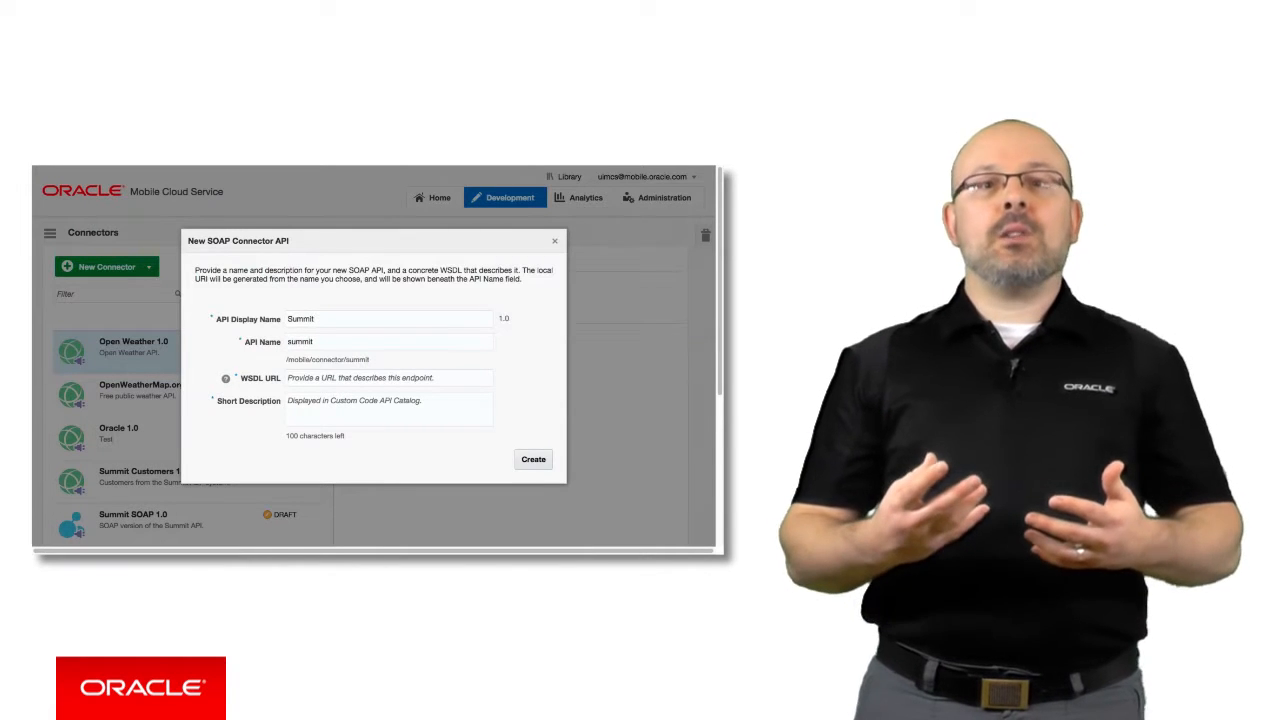
Enter the SummitSoapServicePort WSDL URL and the short description 'Summit SOAP API.' for the connector
text(https://cloud1.oracle.com/S)
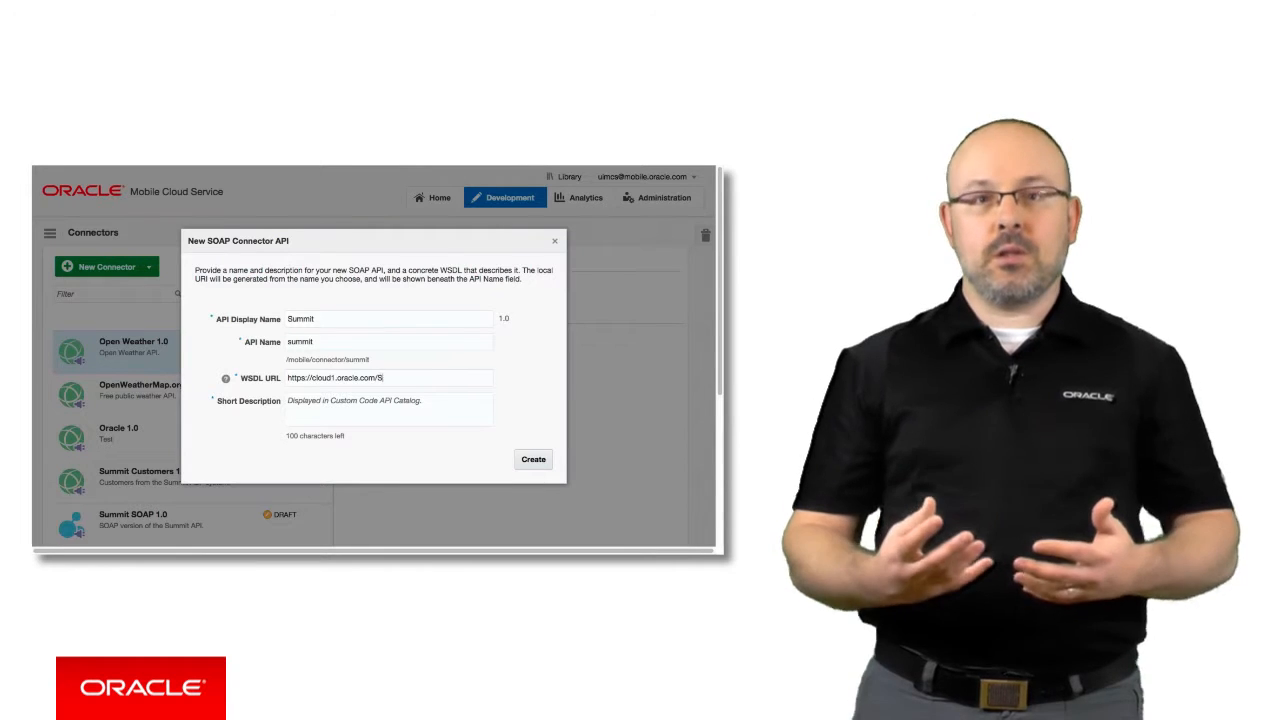
text(ummitSoap/Summit)
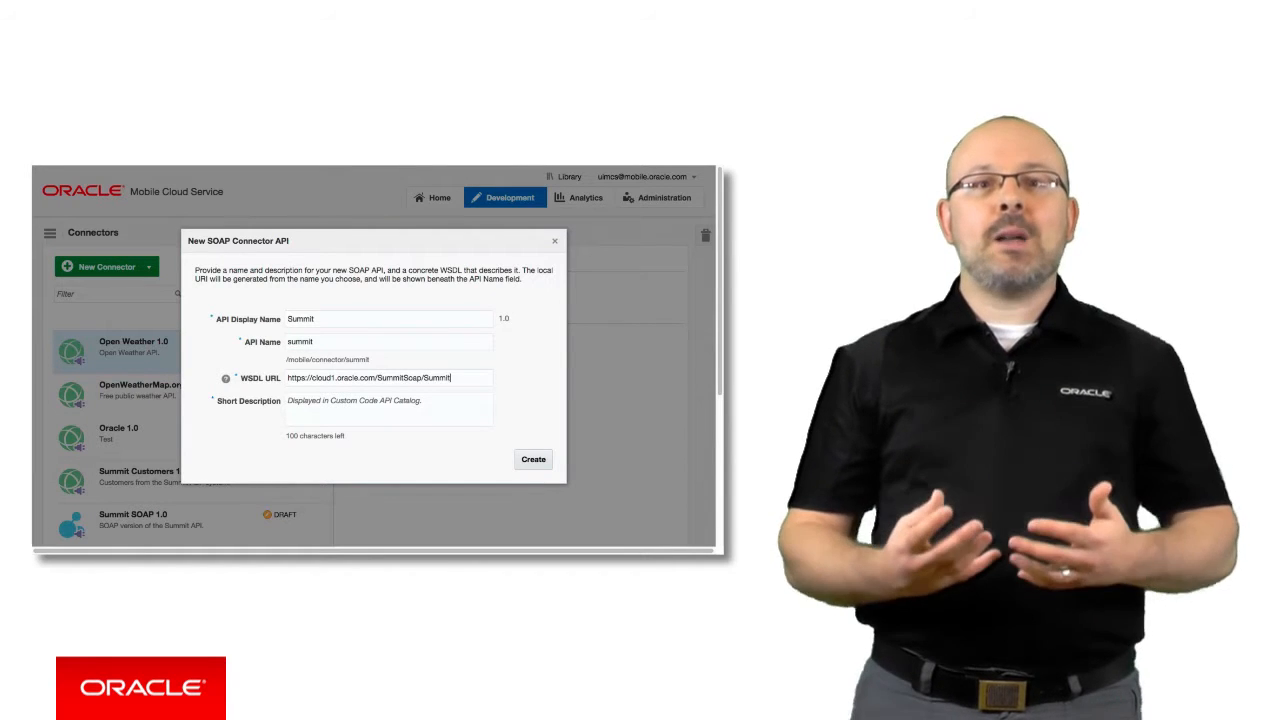
text(SummitSoapServicePort?)
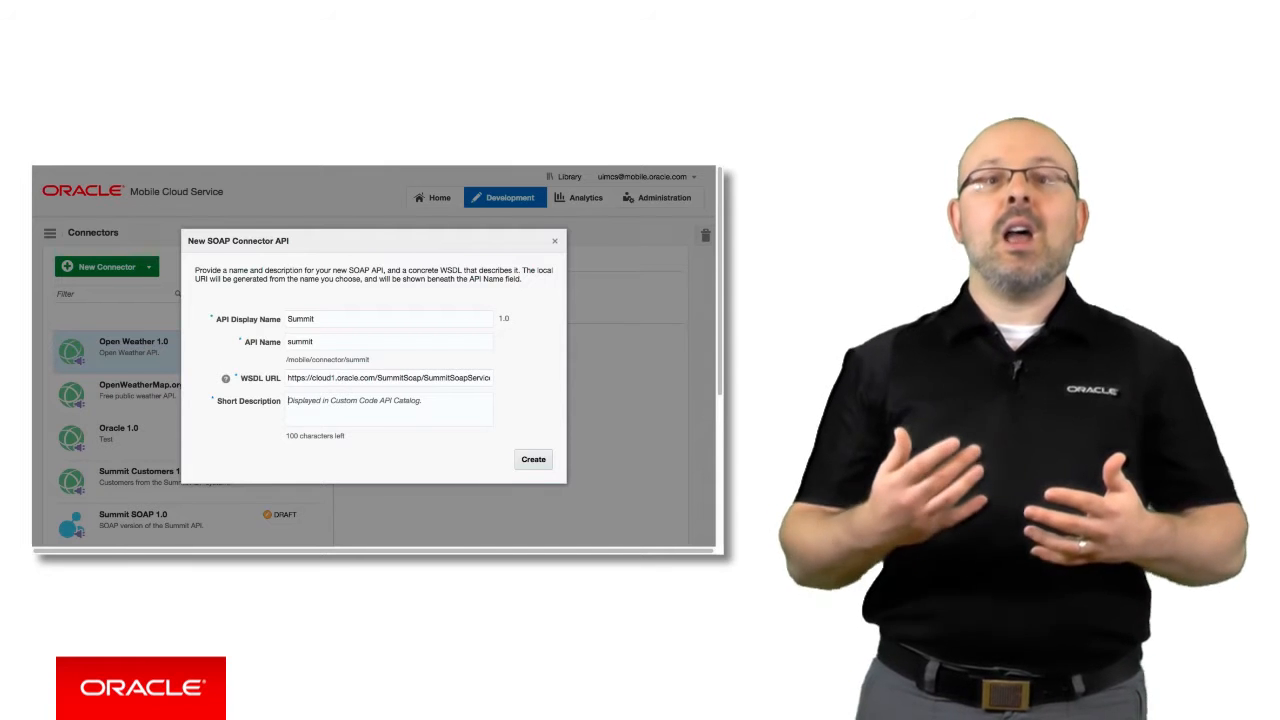
text(Summit SOAP API.)
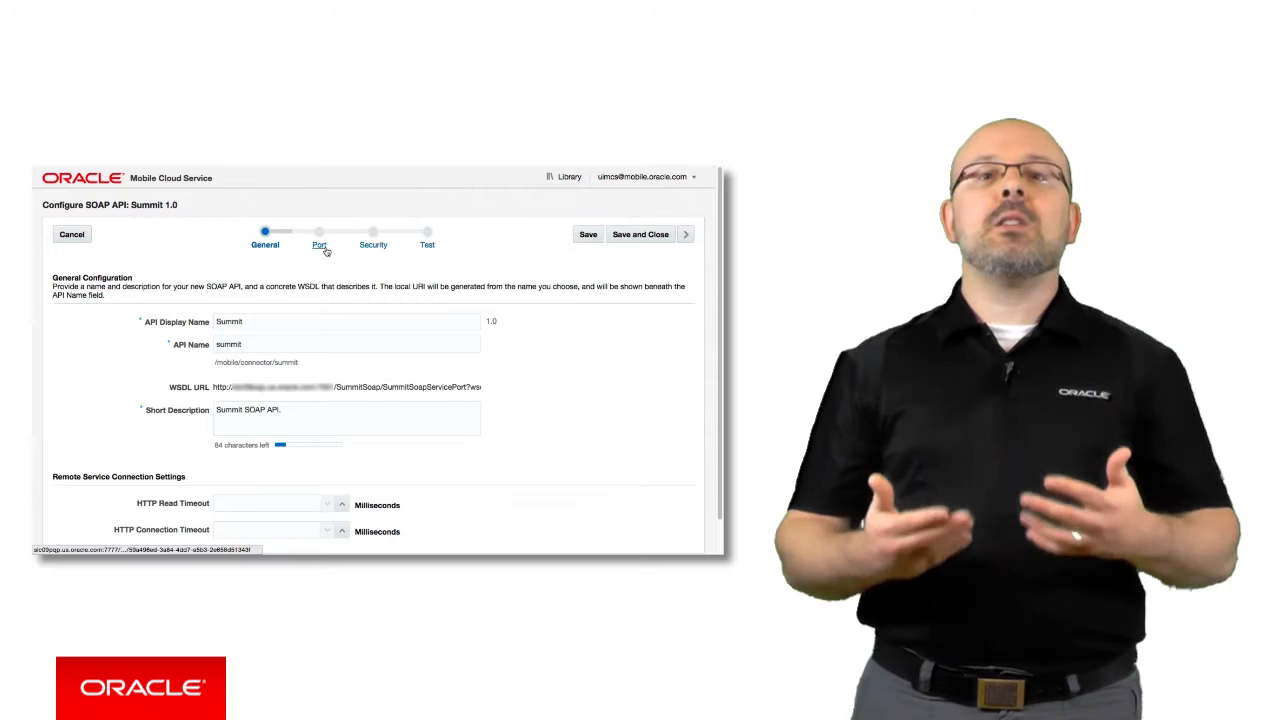
Move to the Port step listing SummitSoapServicePort and its operations
click(320, 232)
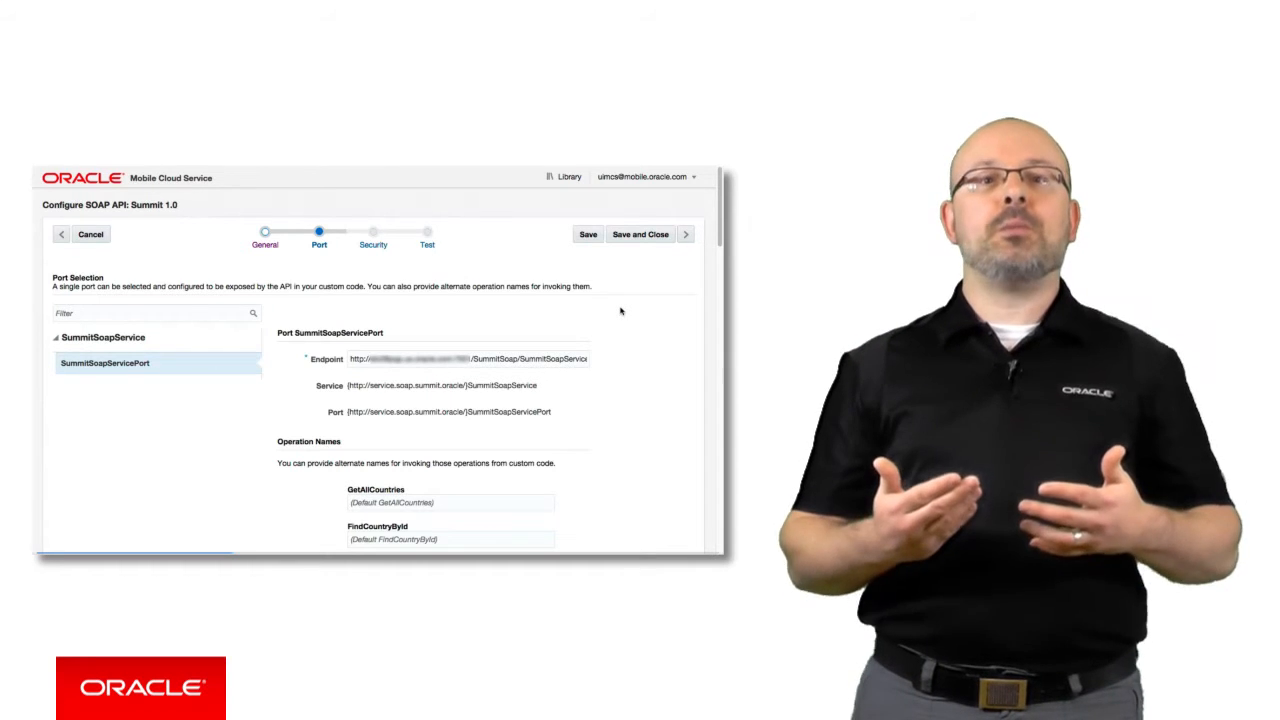
Review the port details and advance to the Test step for GetAllCustomers
scroll(down, 3)
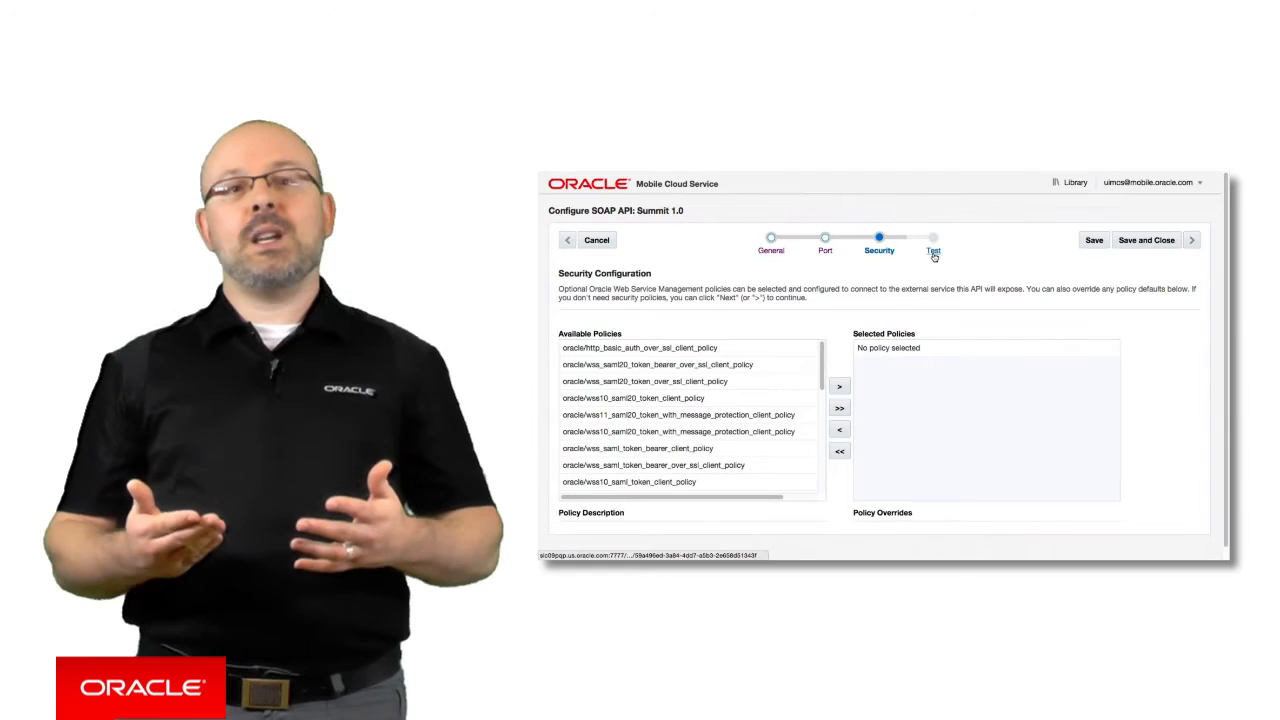
click(932, 244)
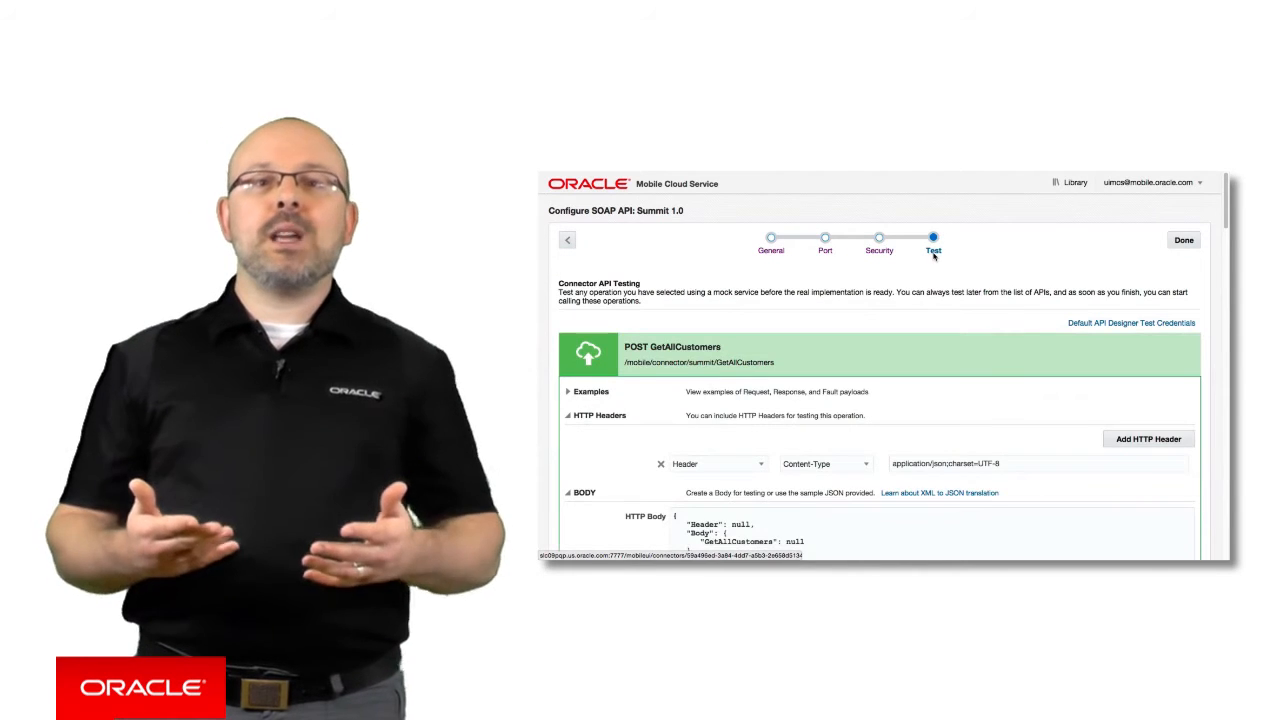
Set mobile backend Summit version 1.0 with user 'emmanuelle' credentials and run Test Endpoint
scroll(down, 3)
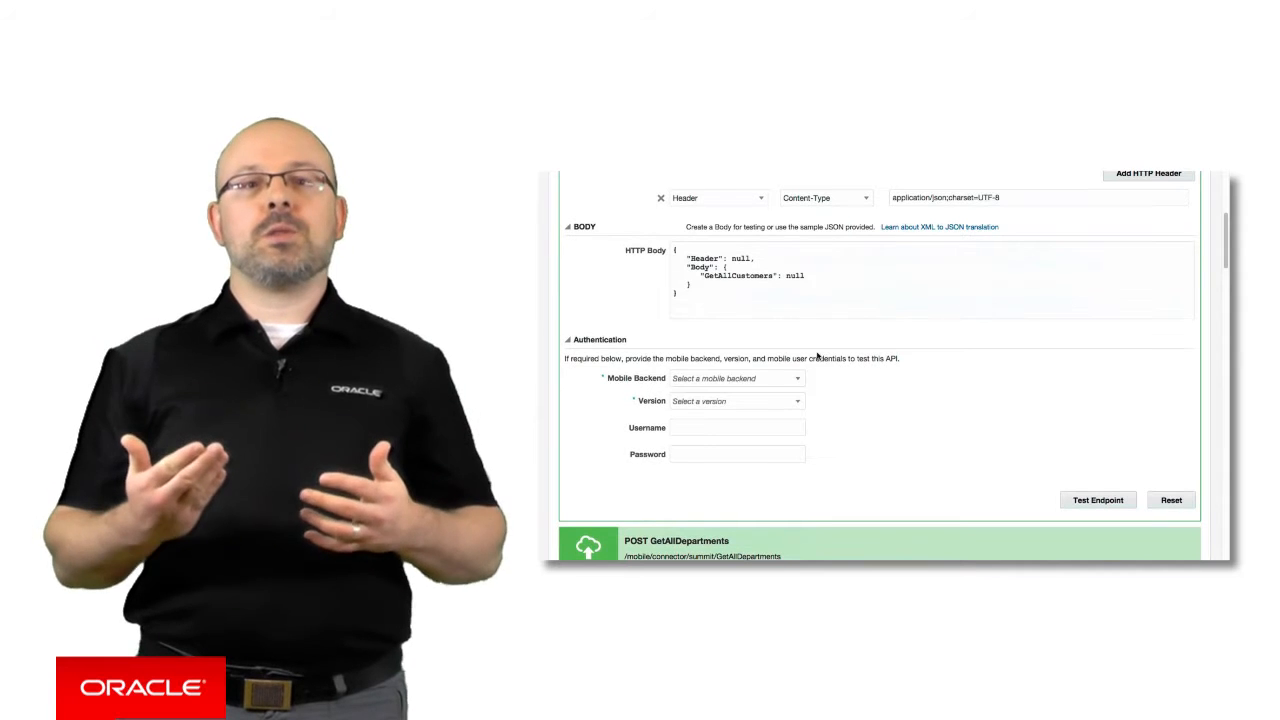
click(736, 378)
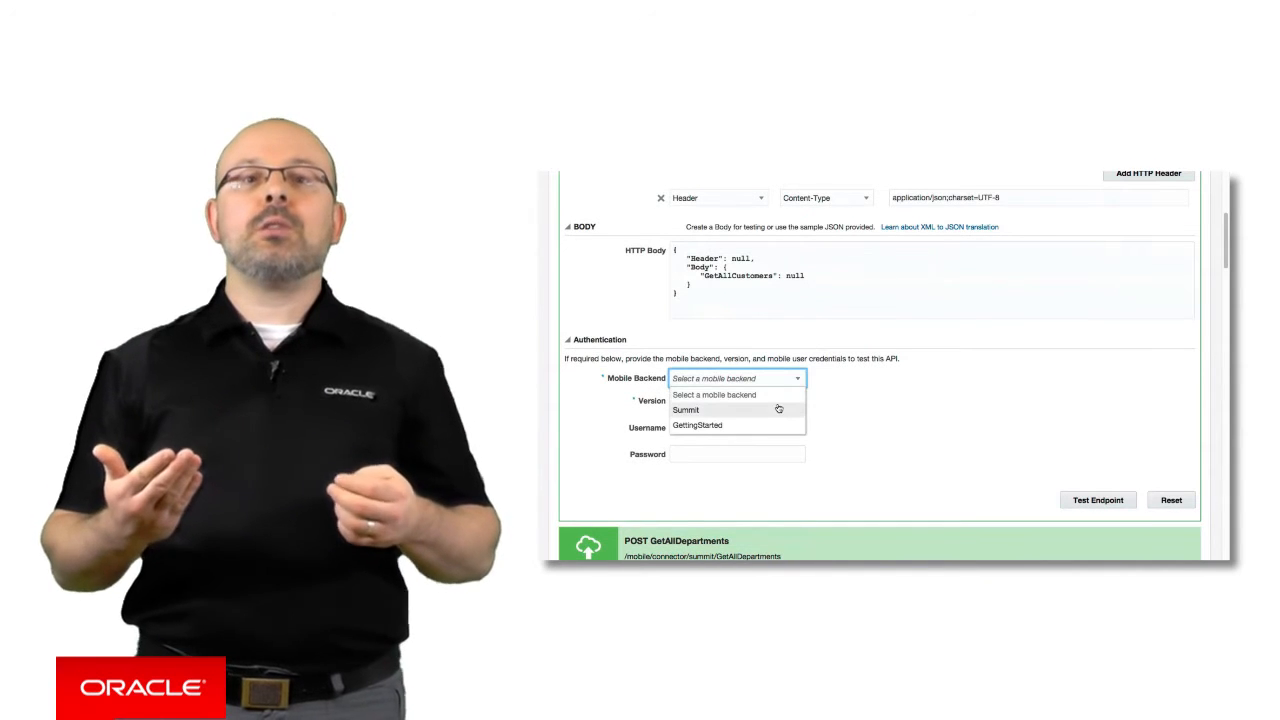
click(686, 410)
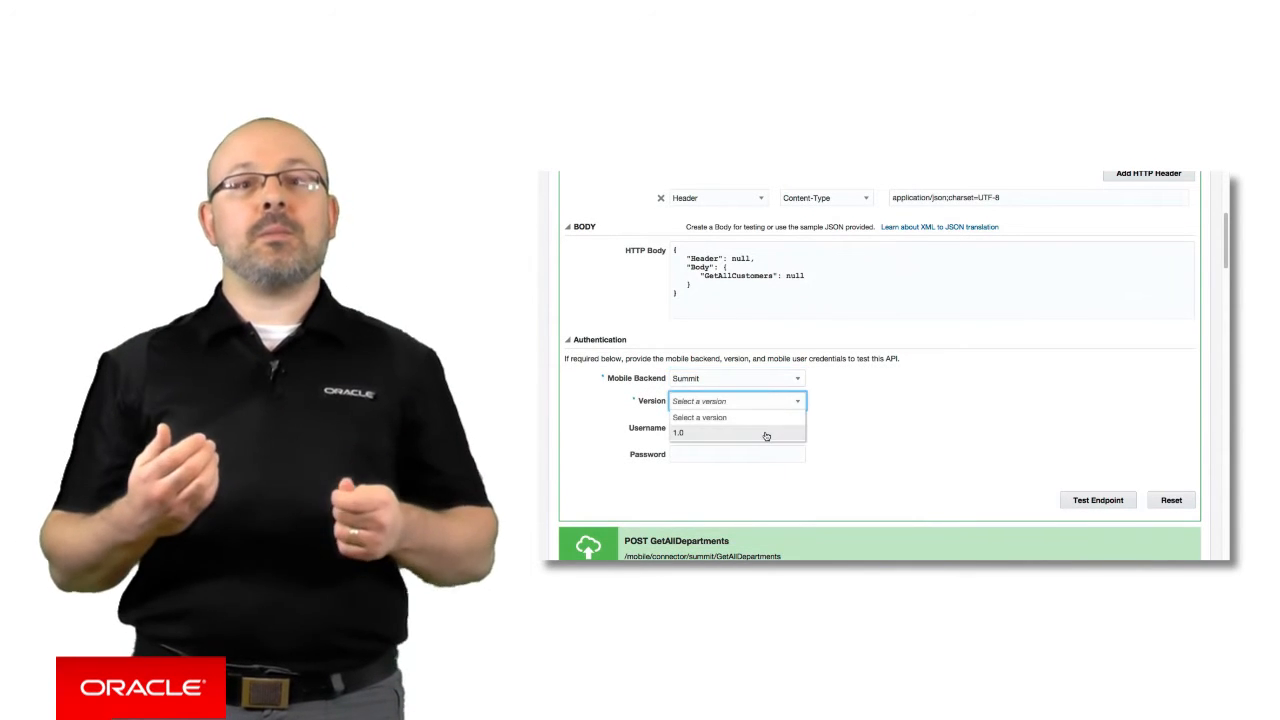
click(680, 432)
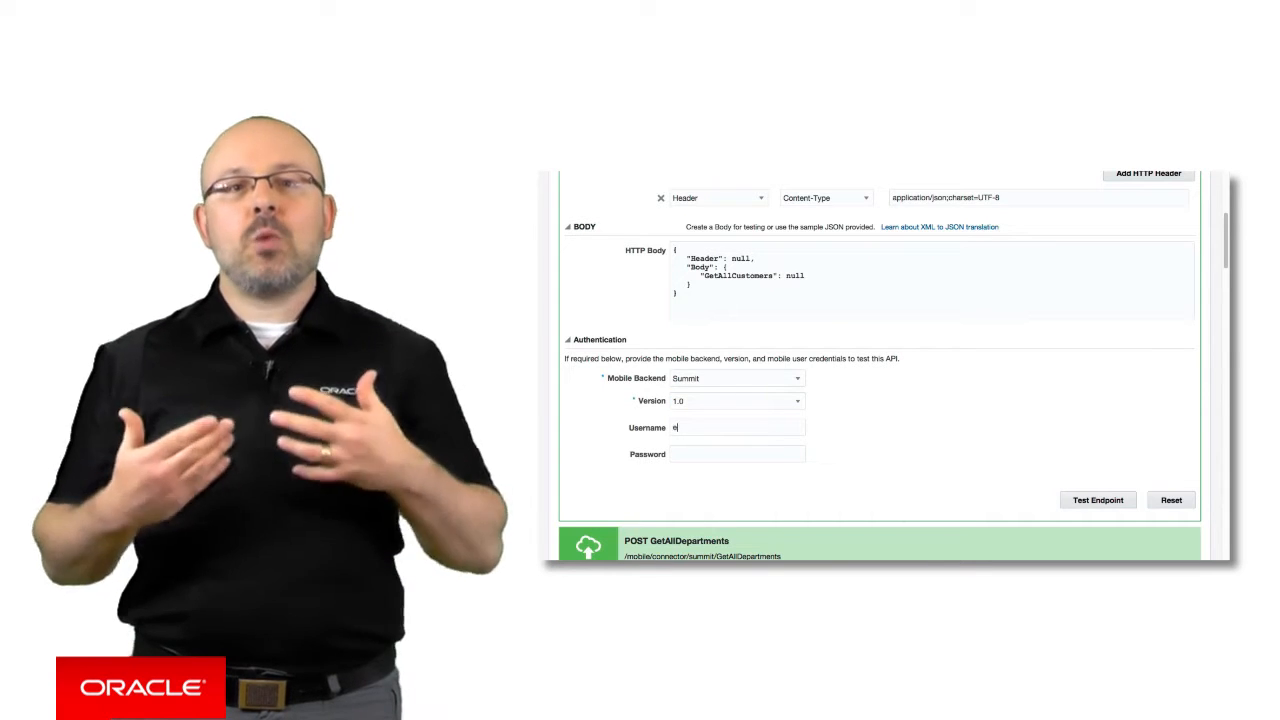
text(emmanuelle)
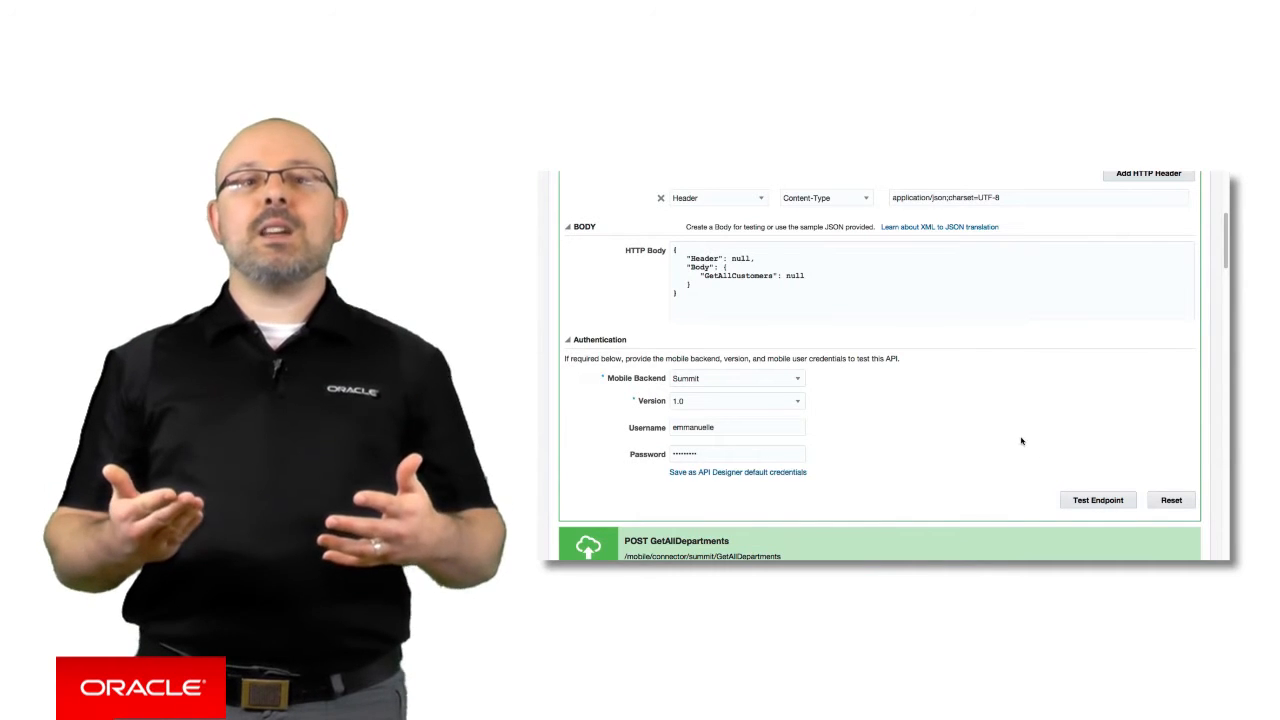
click(1096, 500)
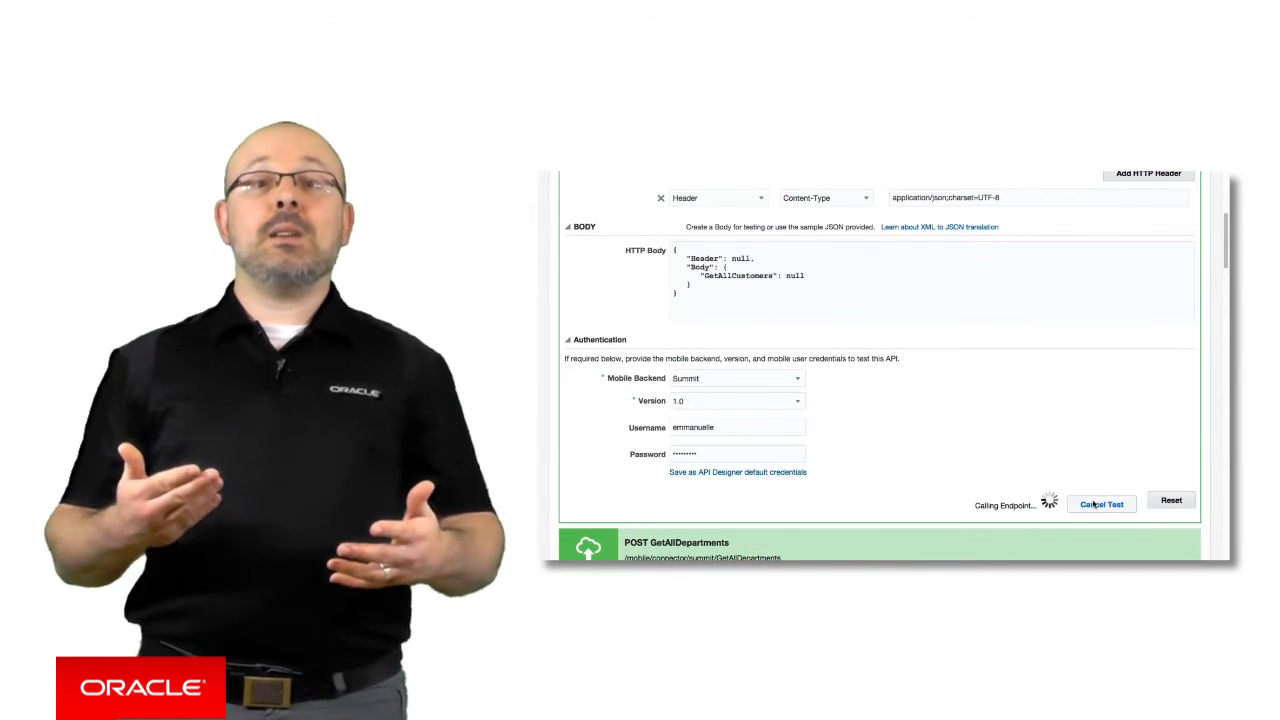